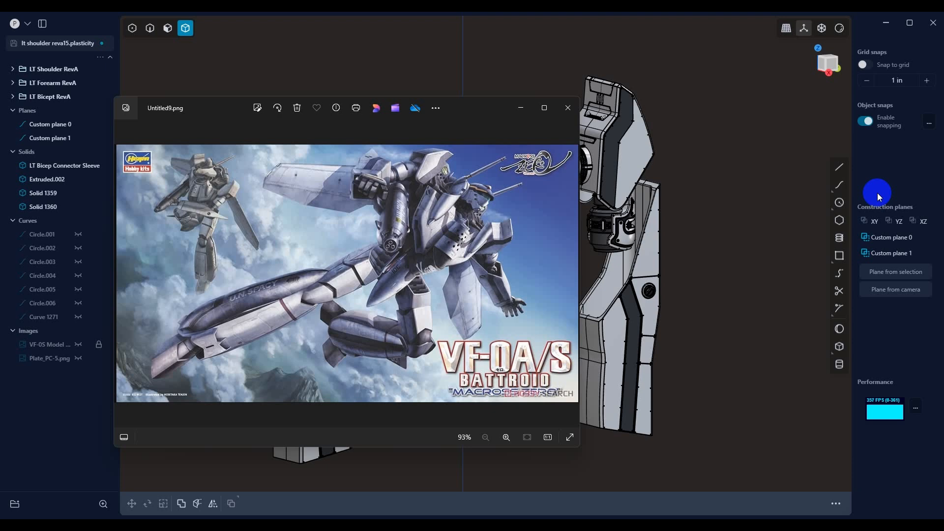
Close the Untitled9.png VF-0A/S Battroid reference image in Windows Photos.
click(568, 108)
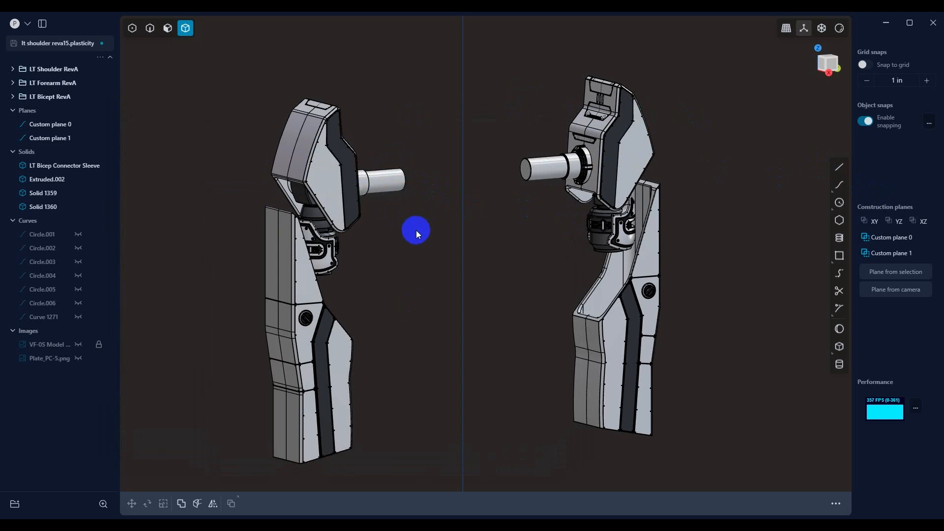
mouse_move(517, 283)
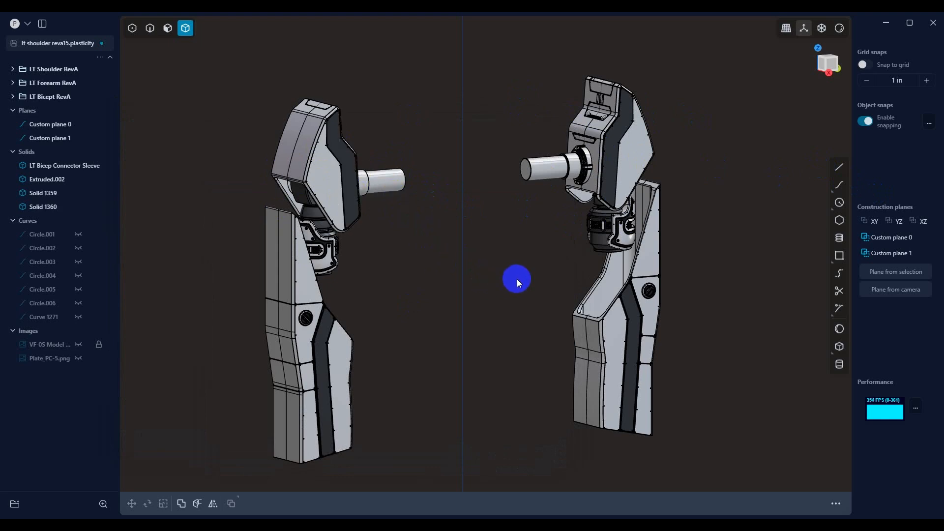
Orbit in close to the shoulder block and its cylindrical joint pin.
drag(517, 280, 434, 290)
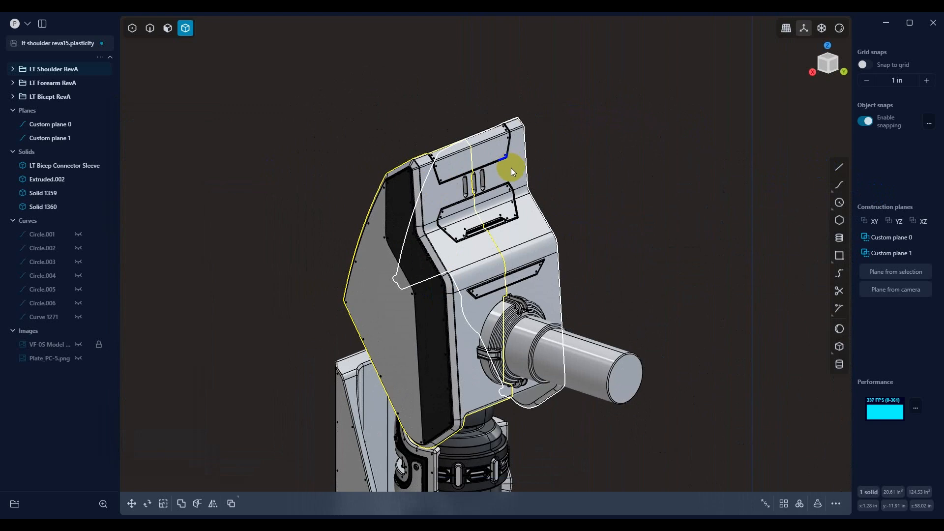
Isolate the selected shoulder shell to inspect its panel lines and joint cutout.
click(517, 173)
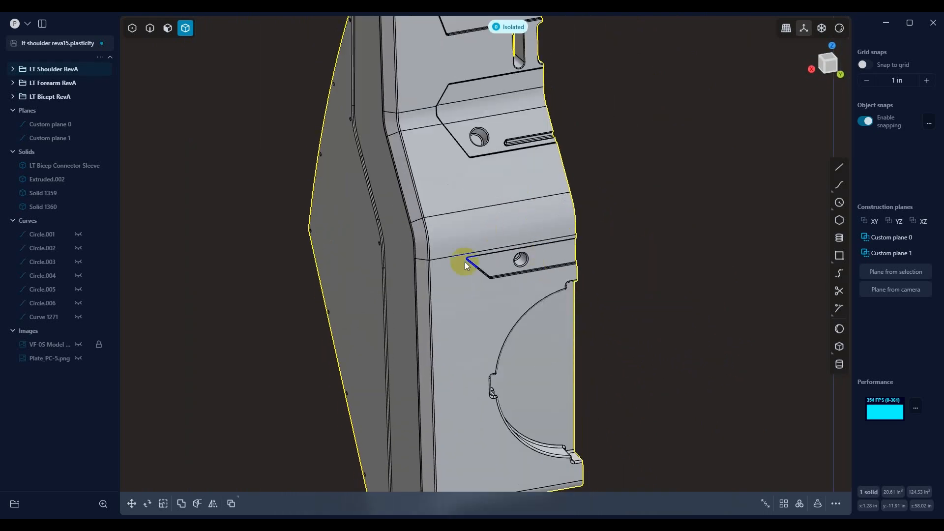
mouse_move(517, 290)
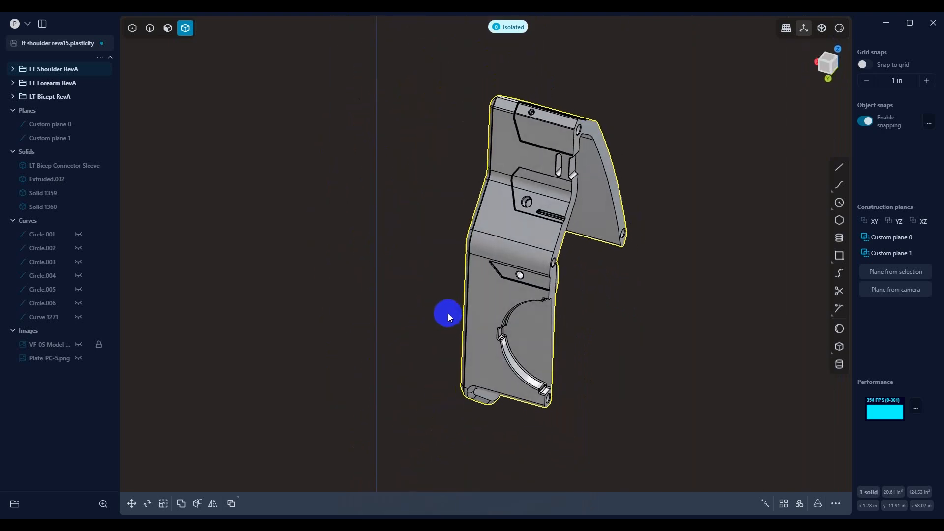
Turn the isolated shoulder shell around before returning to the full arm view.
drag(448, 319, 579, 285)
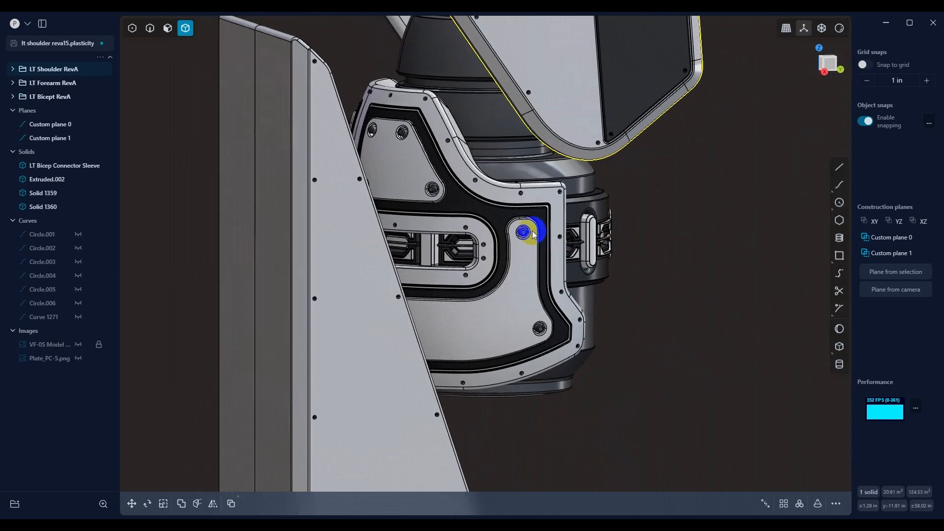
Orbit around the elbow joint housing, the round slatted vent and riveted armor panels.
drag(530, 235, 561, 253)
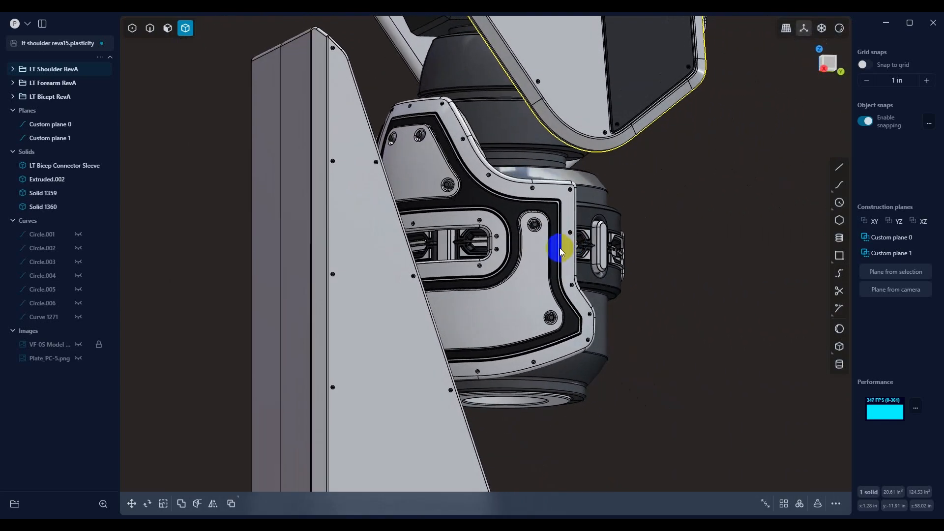
drag(560, 253, 569, 256)
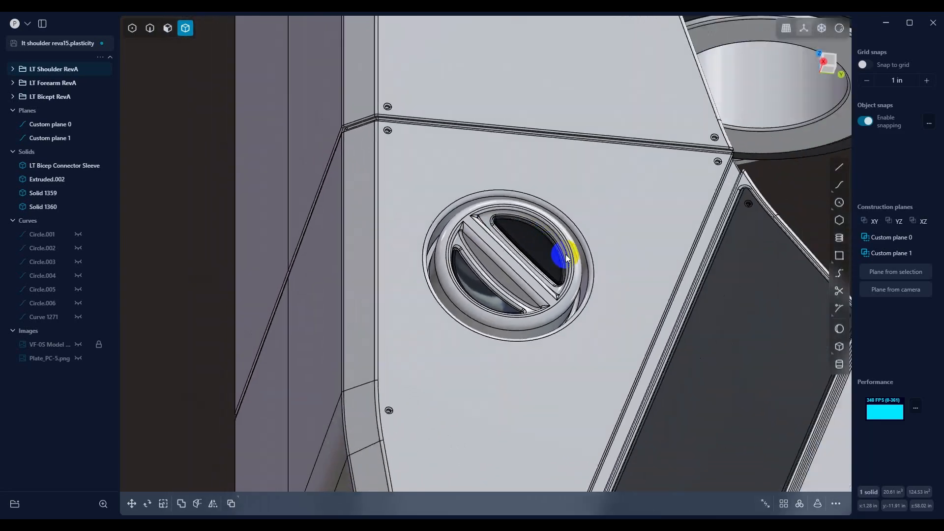
drag(566, 256, 566, 255)
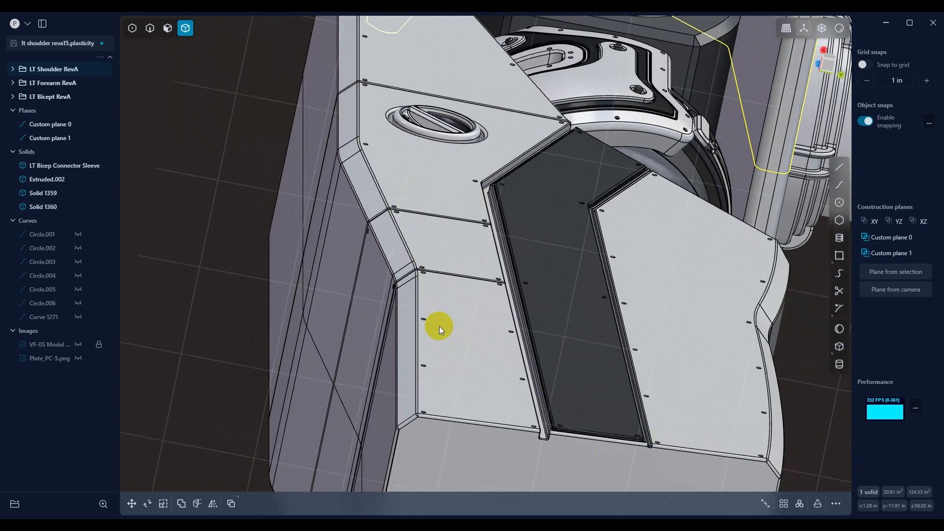
drag(440, 330, 497, 259)
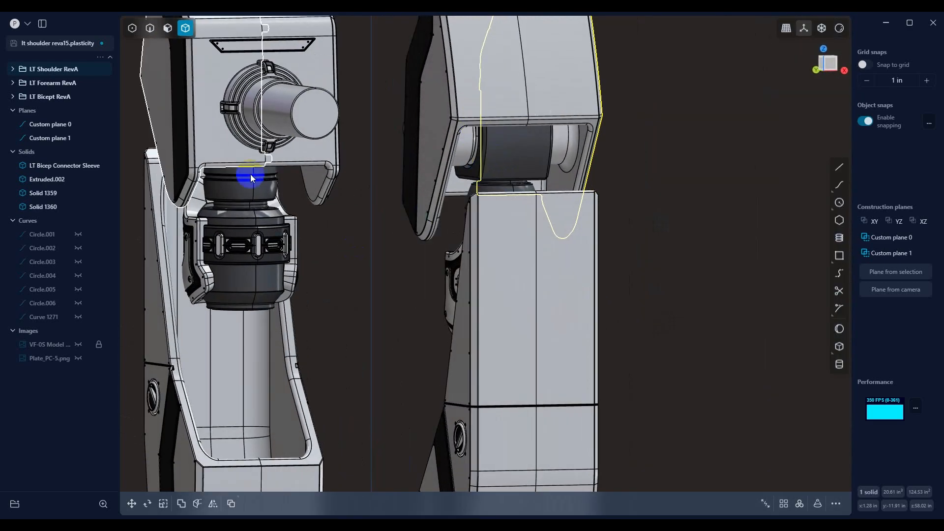
Pull back and orbit to front and side profile views of both arm copies.
drag(253, 178, 553, 253)
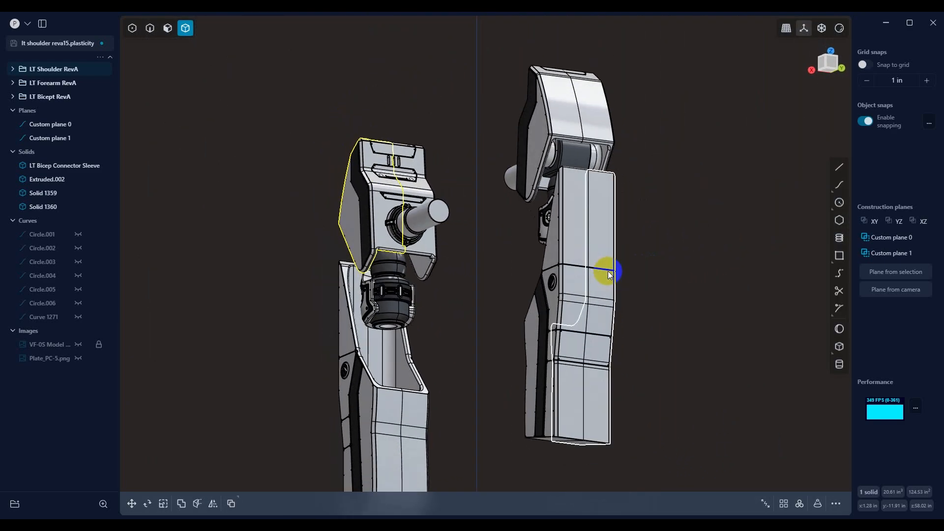
drag(609, 271, 597, 274)
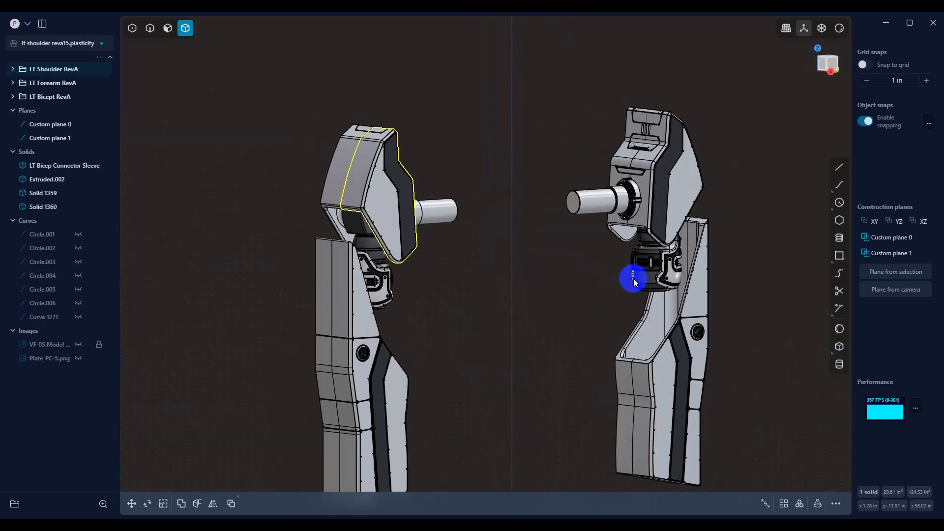
drag(633, 280, 614, 277)
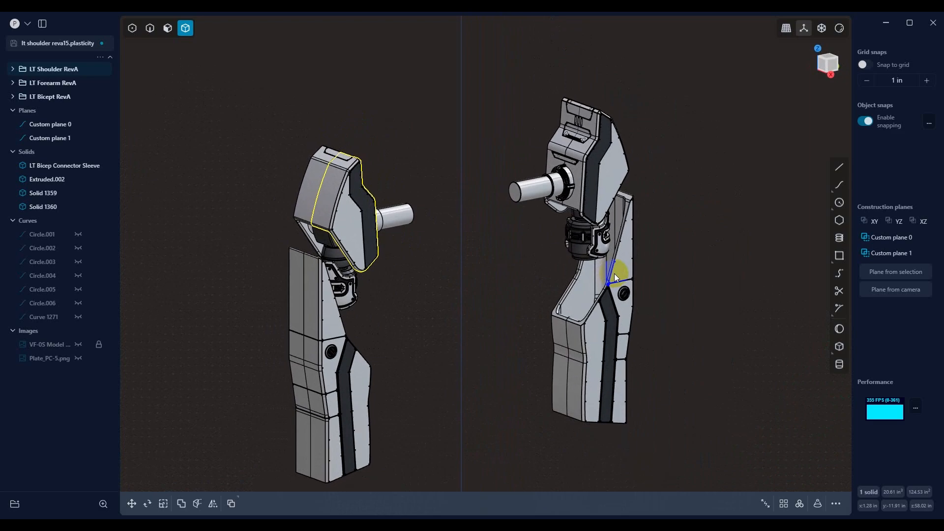
drag(615, 277, 605, 274)
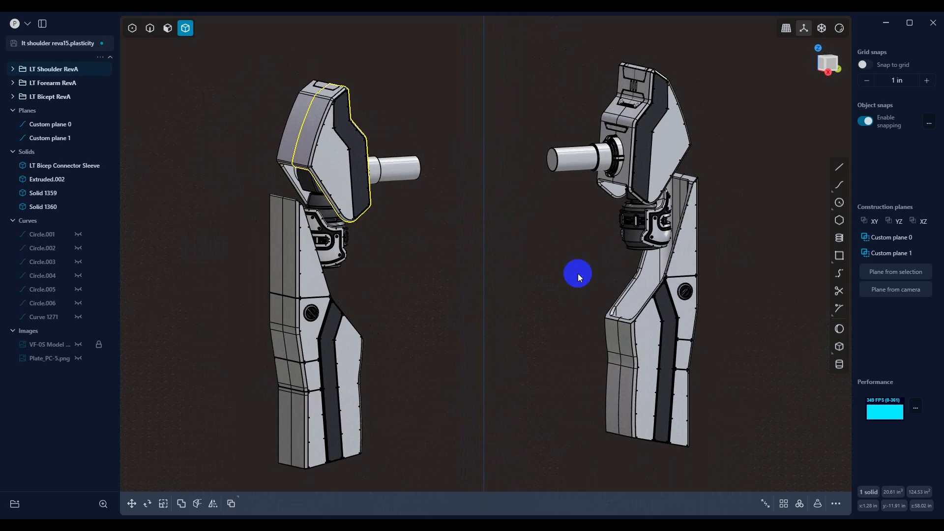
mouse_move(573, 292)
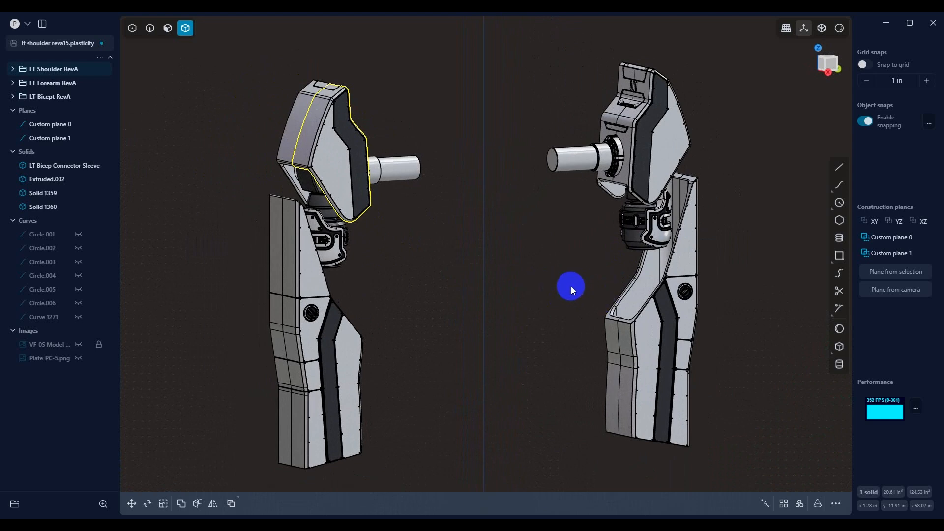